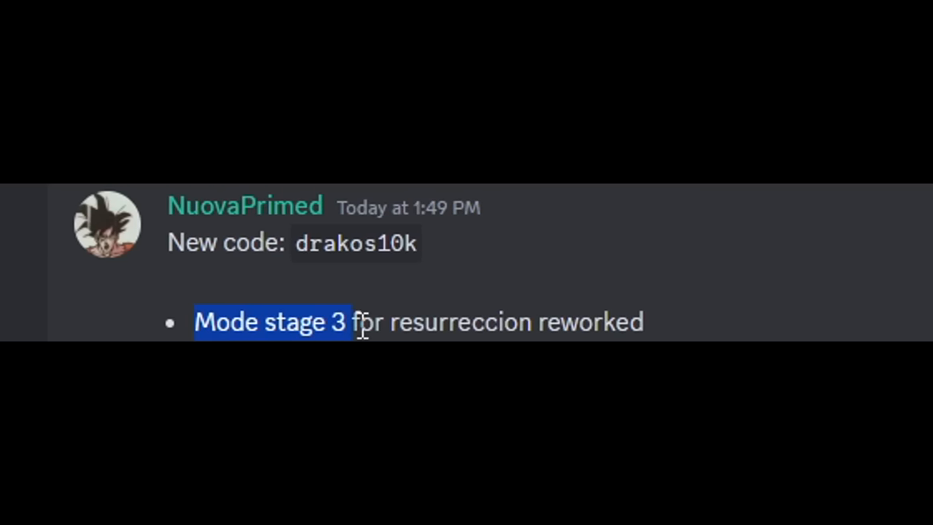
Step: Highlight the 10s meditation time mention in the stage notes
scroll("down", 3)
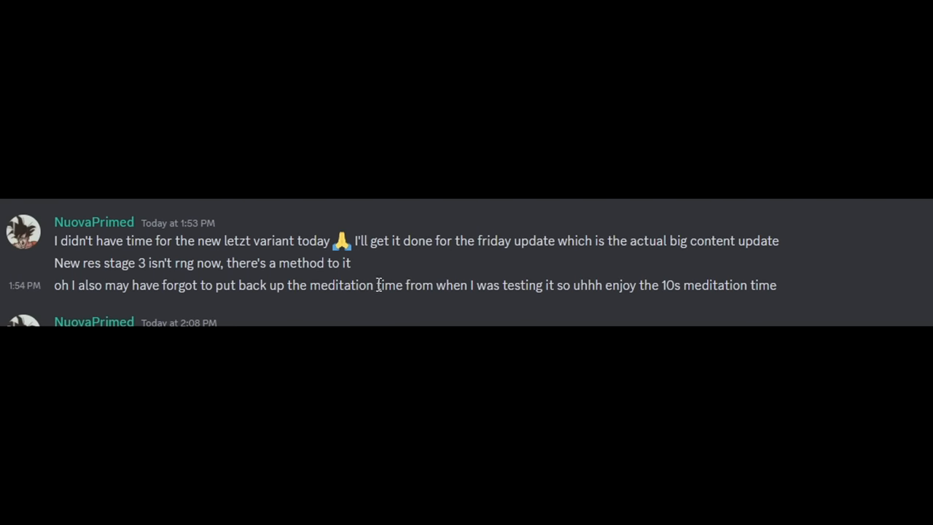
double_click(669, 284)
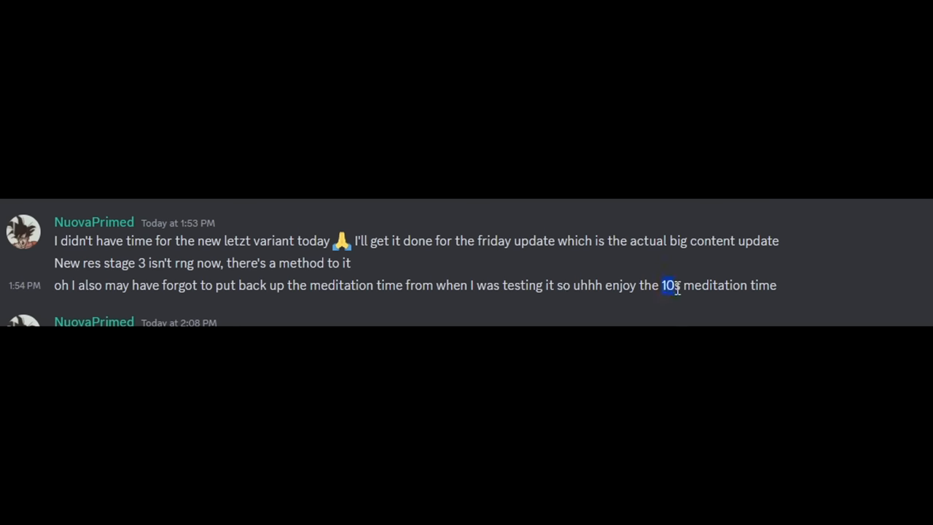
left_click_drag(662, 284, 776, 285)
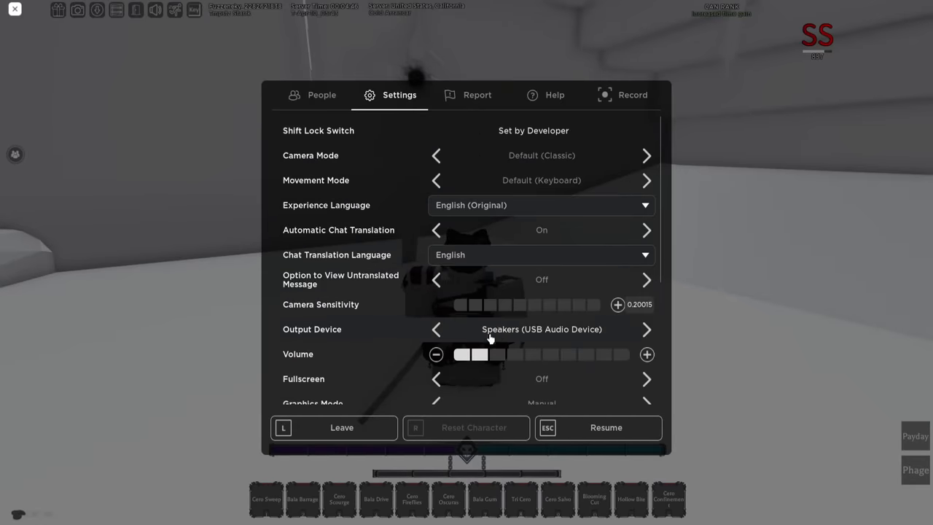
Step: Raise the Graphics Quality slider in the in-game settings to its maximum level
scroll("down", 3)
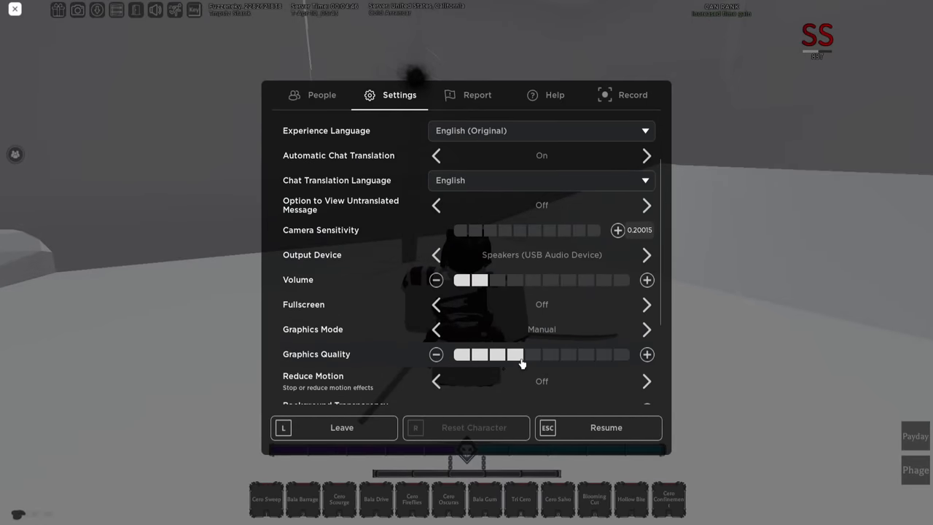
left_click(647, 354)
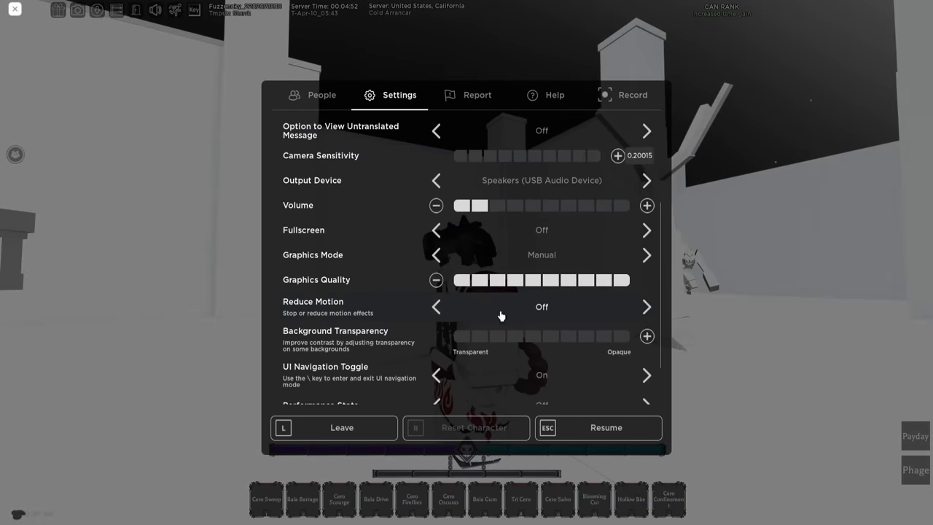
mouse_move(649, 277)
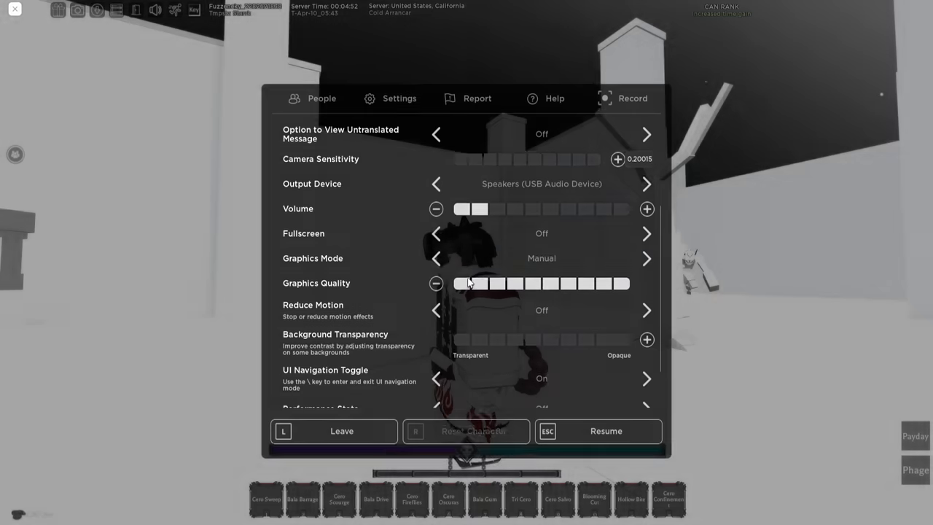
Step: Resume the game, closing the settings menu at maximum graphics quality
left_click(605, 432)
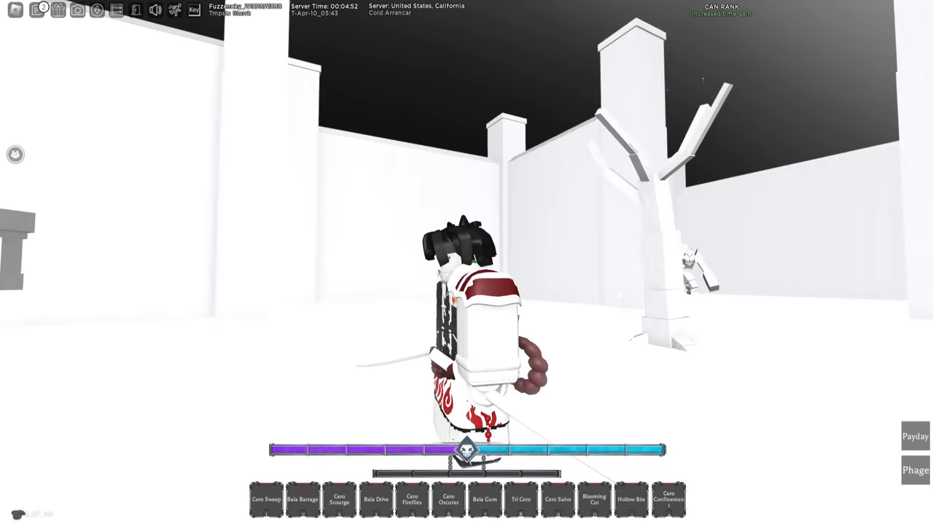